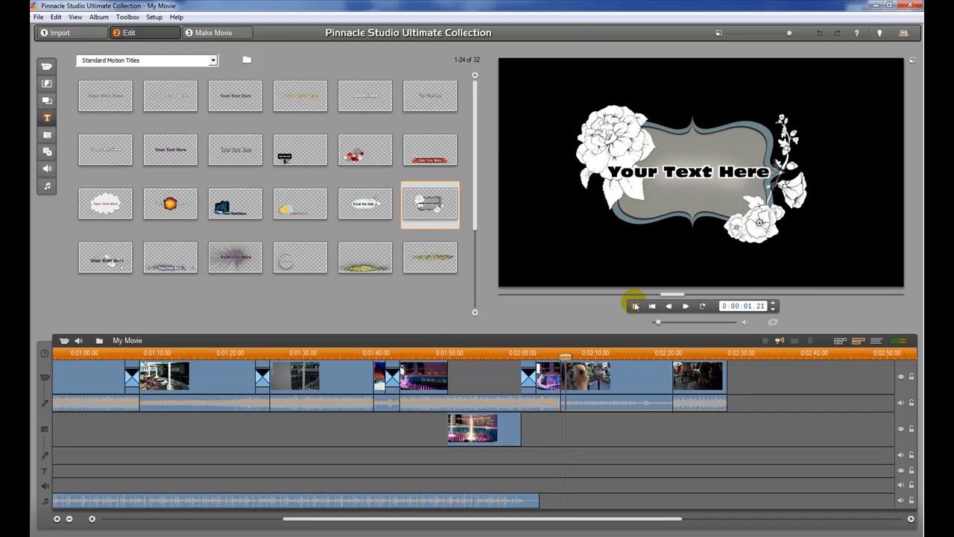
- Play the gold sparkle title template's 'Your Text Here' animation in the preview player and stop it
left_click(365, 257)
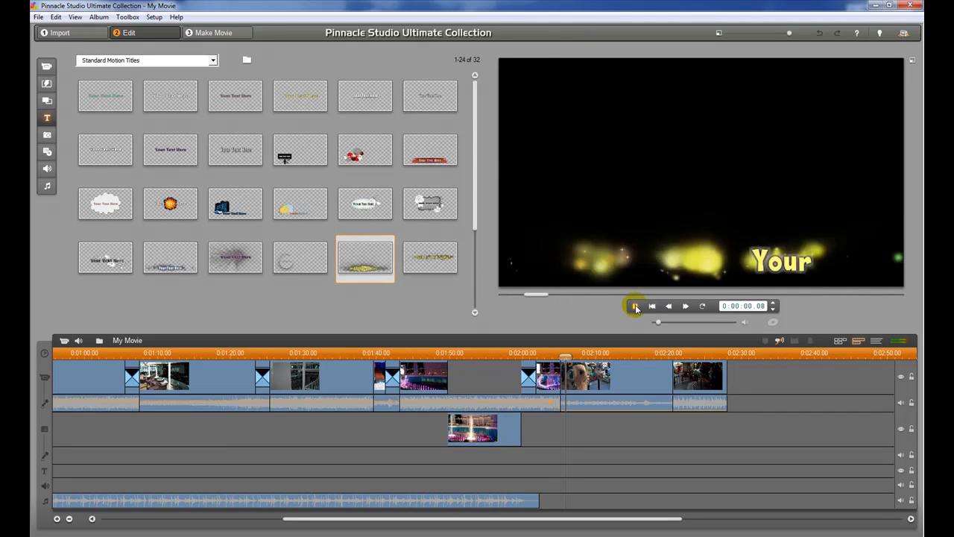
left_click(635, 306)
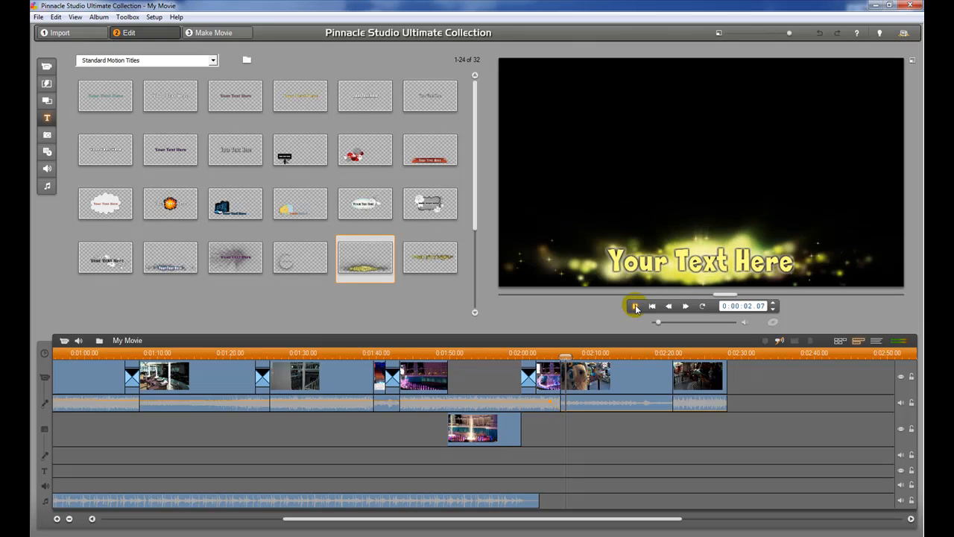
left_click(635, 306)
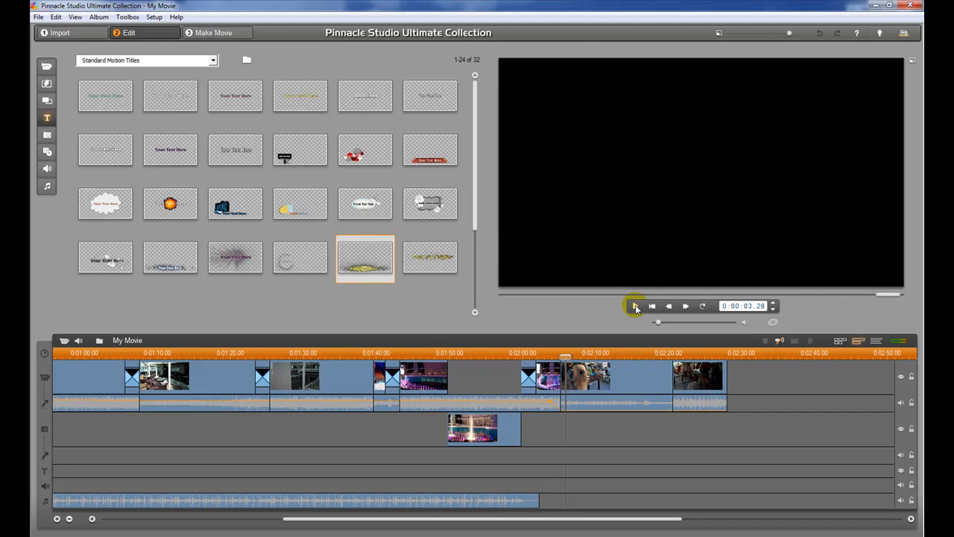
mouse_move(564, 345)
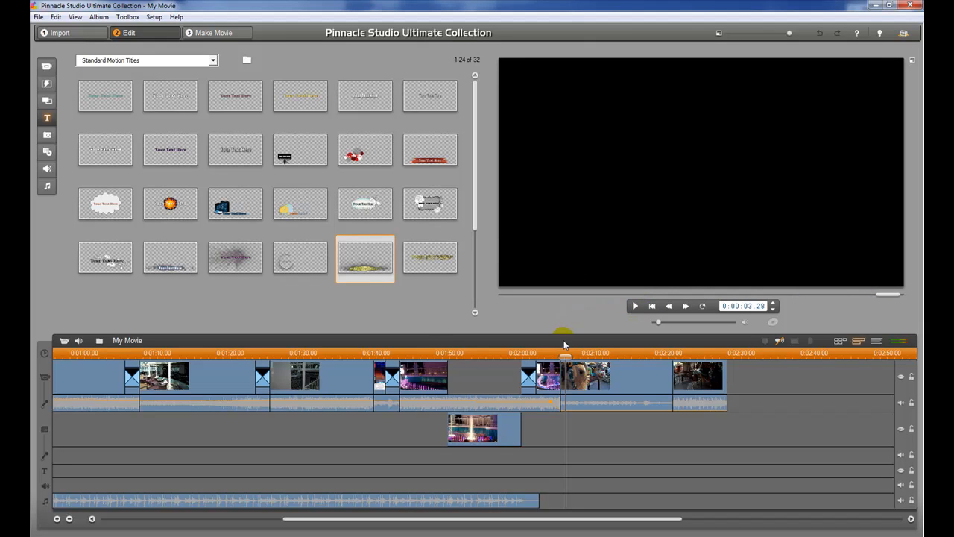
left_click(567, 352)
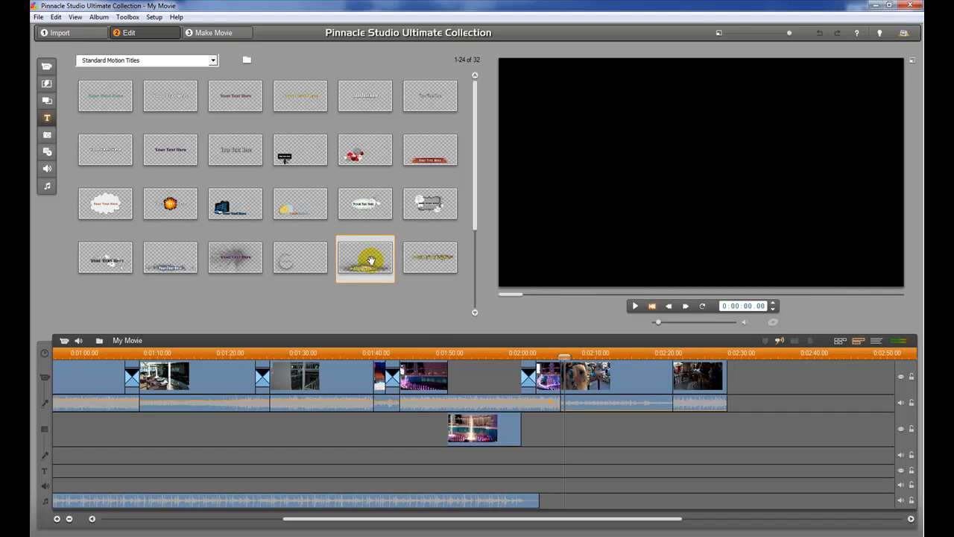
- Put the sparkling gold motion title on the title track under the carousel horse clip
left_click(684, 305)
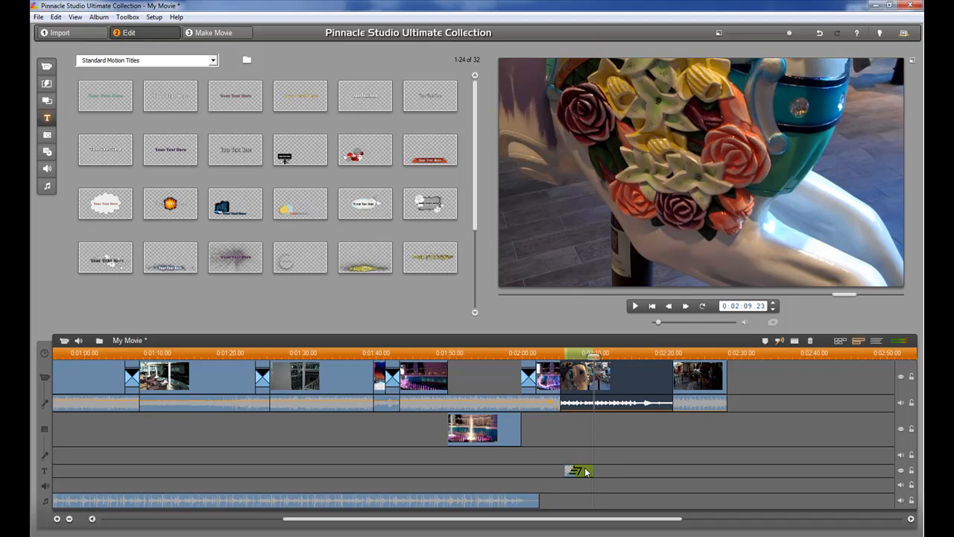
mouse_move(585, 471)
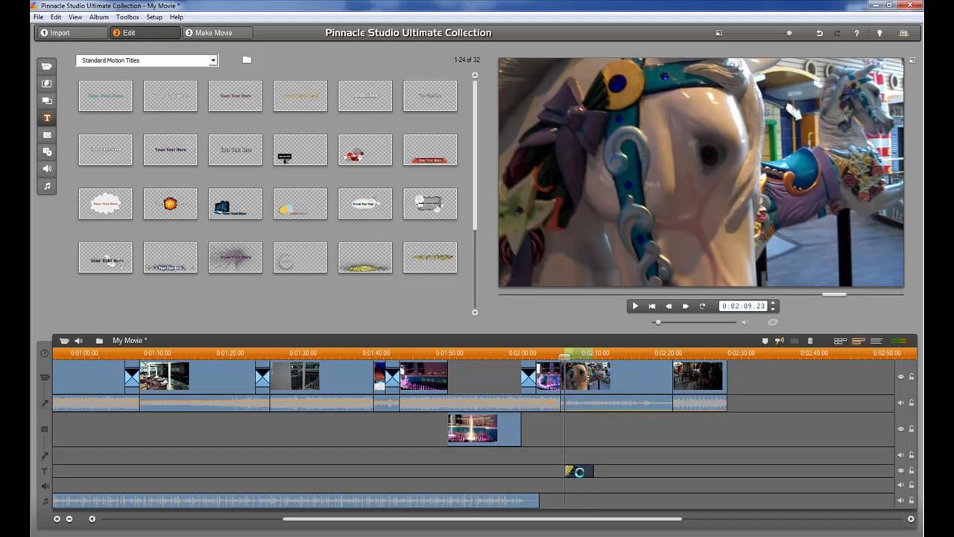
- Replace the title's placeholder text with 'Oasis of the Seas - Boardwalk' in the title editor
double_click(578, 471)
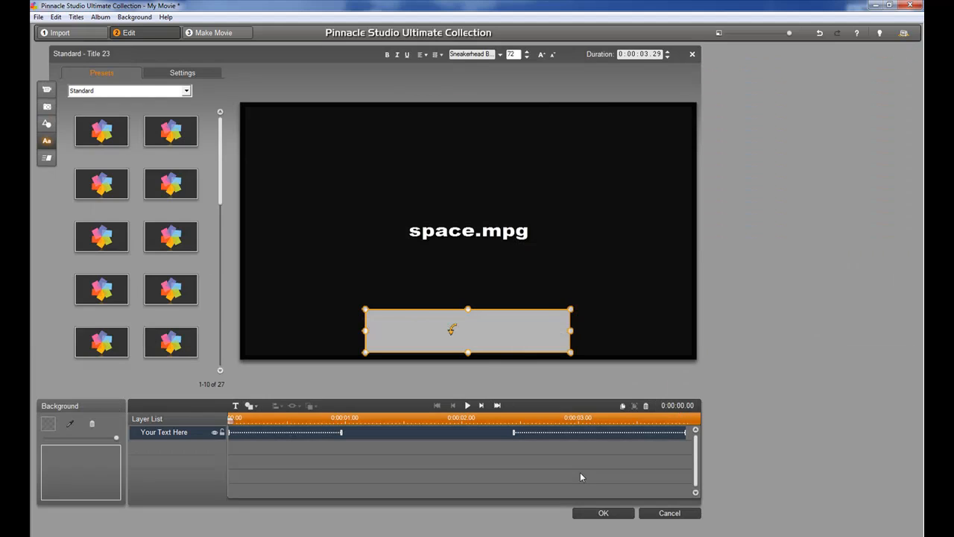
left_click(46, 140)
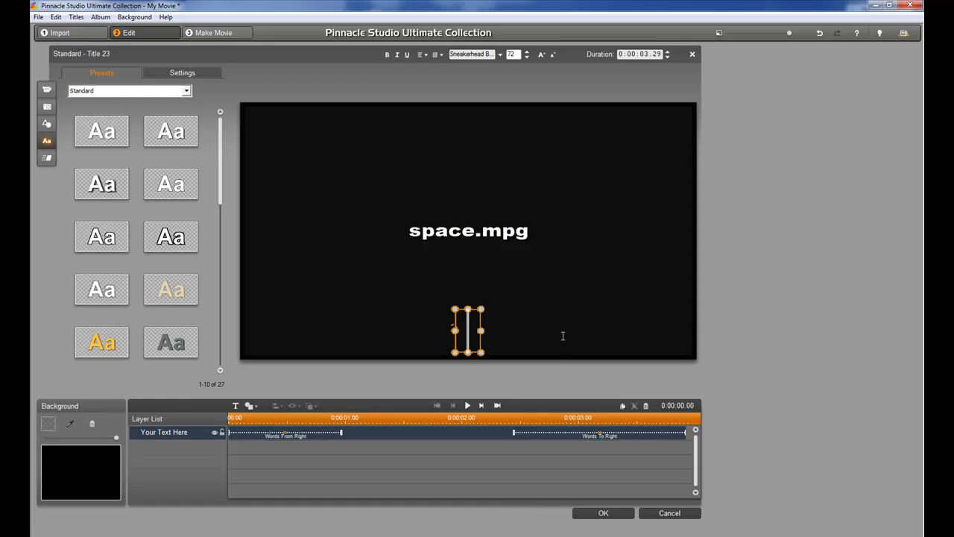
type("Oasis o")
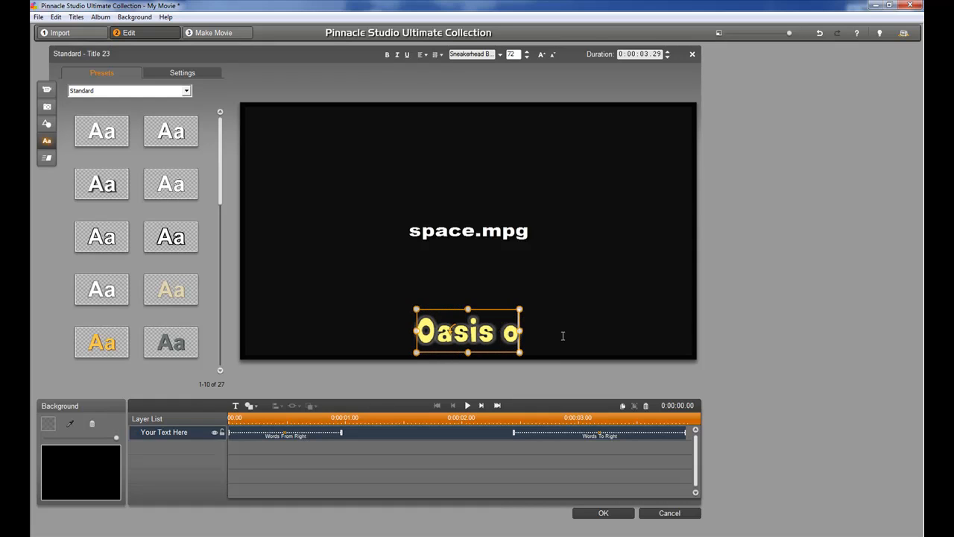
type("f the Sease")
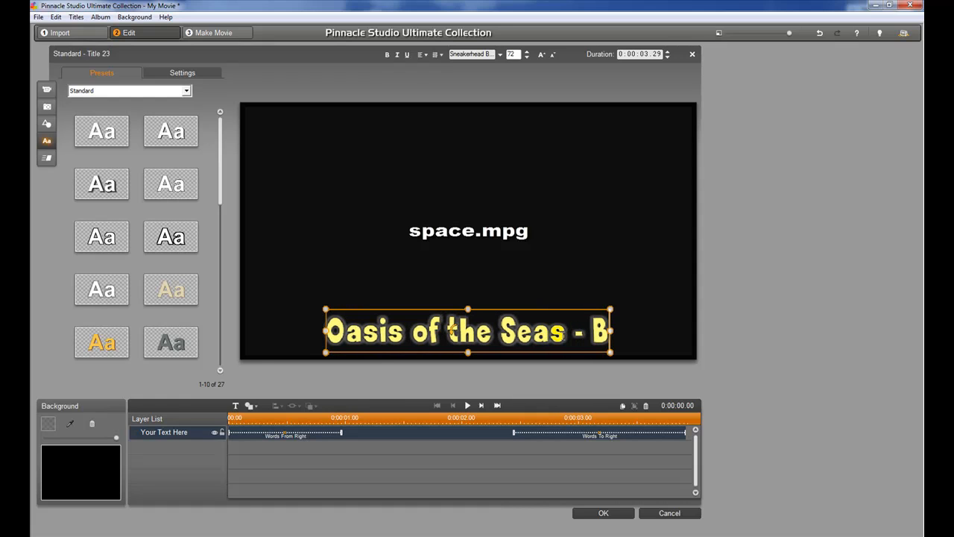
type("oard")
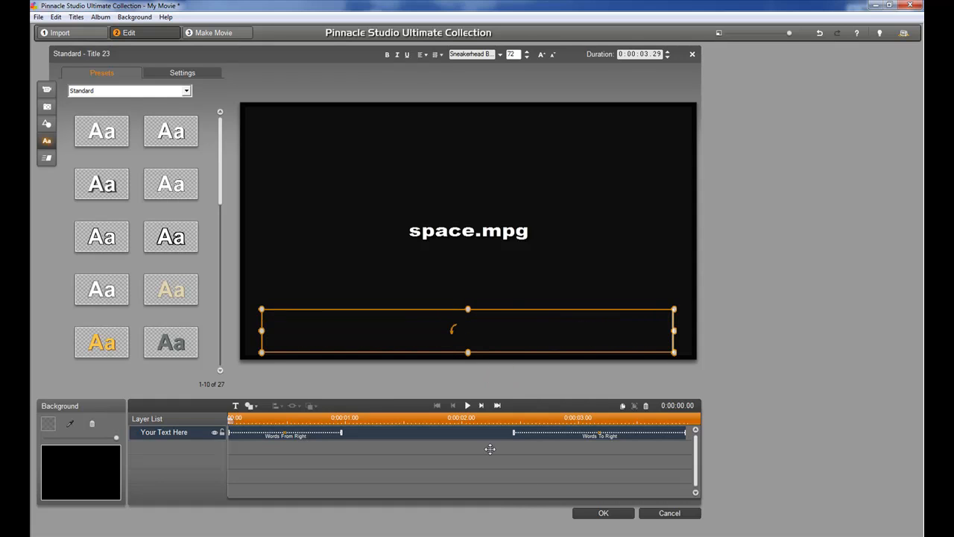
left_click(602, 513)
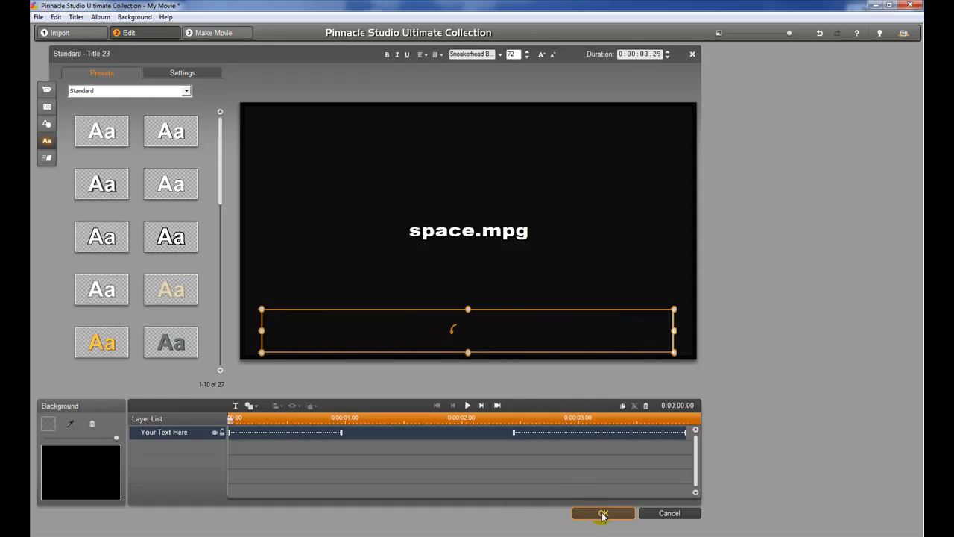
- Confirm the title with OK and play the movie to watch it sparkle over the carousel horse clip
left_click(602, 513)
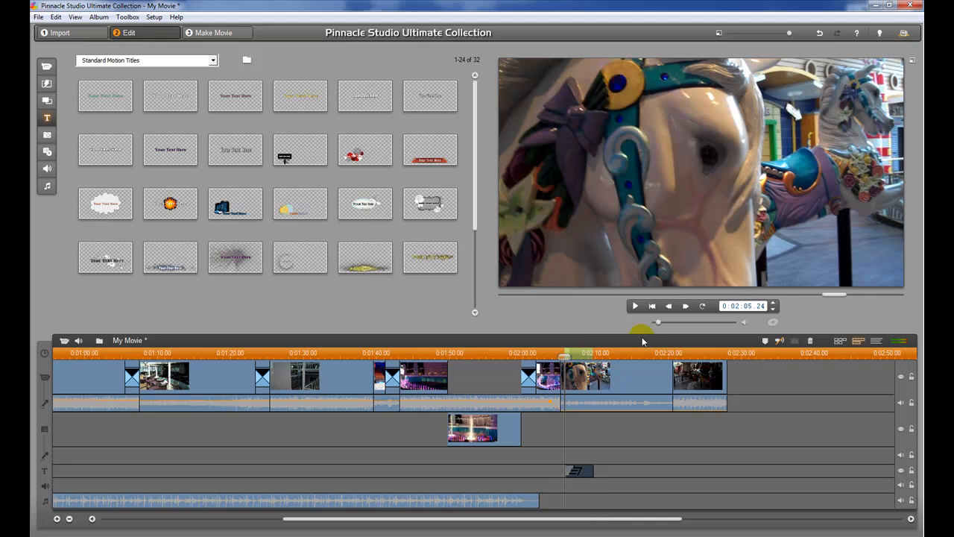
mouse_move(635, 306)
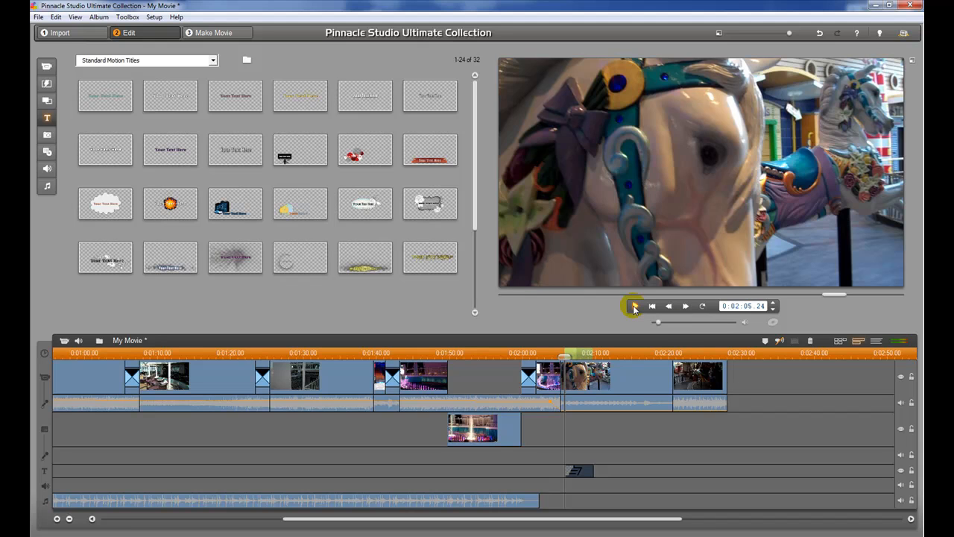
left_click(632, 305)
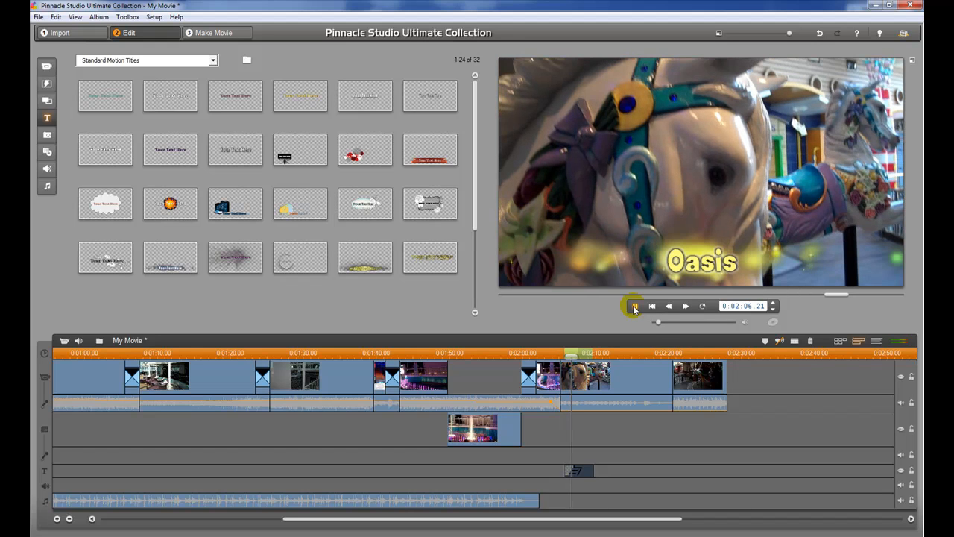
left_click(632, 306)
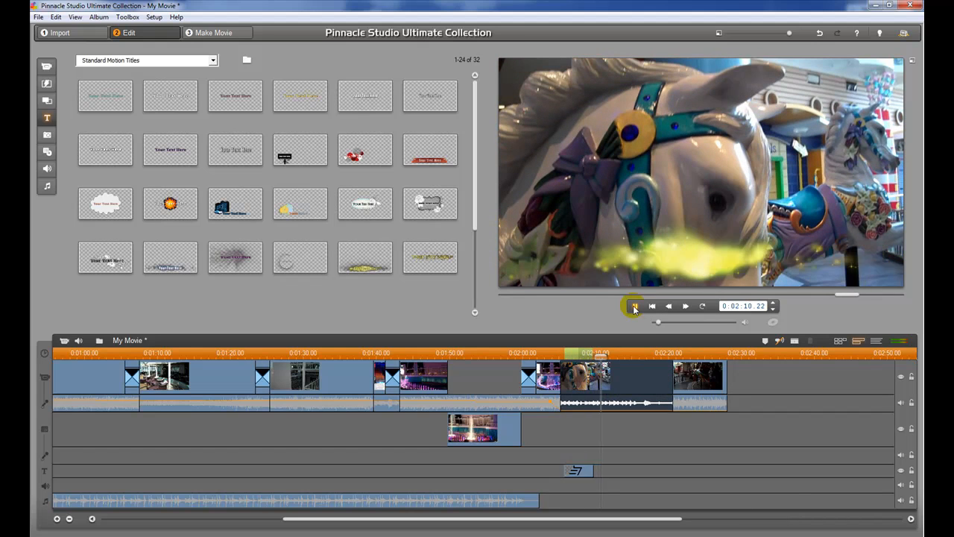
left_click(634, 306)
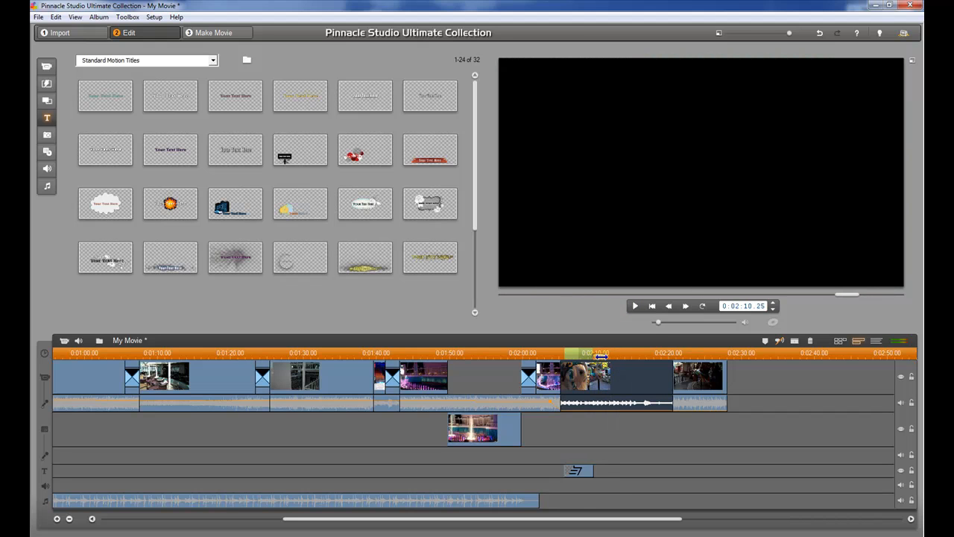
left_click(573, 352)
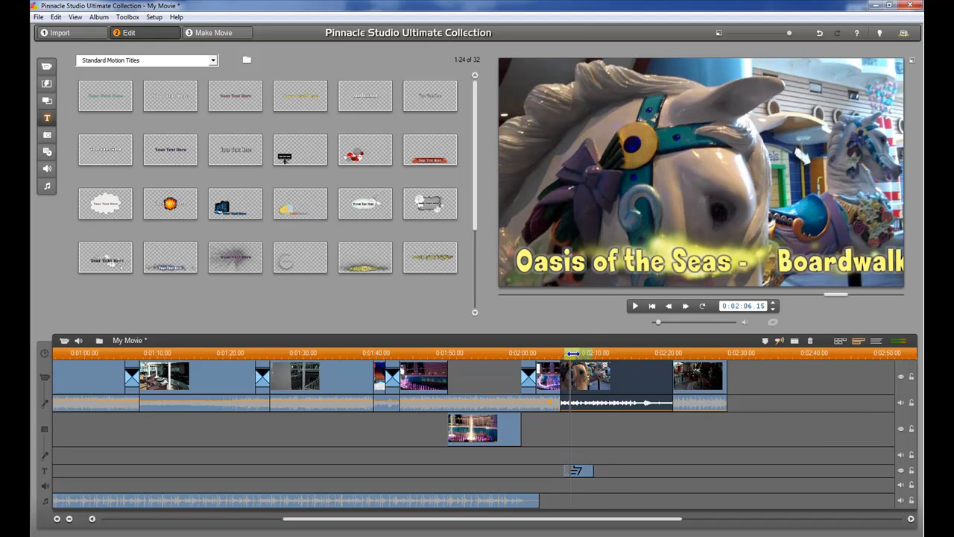
left_click(567, 352)
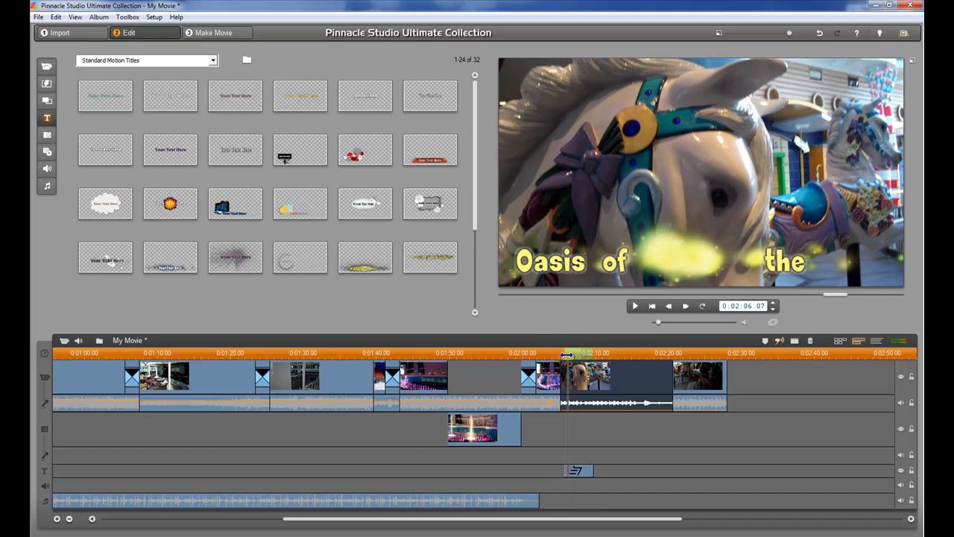